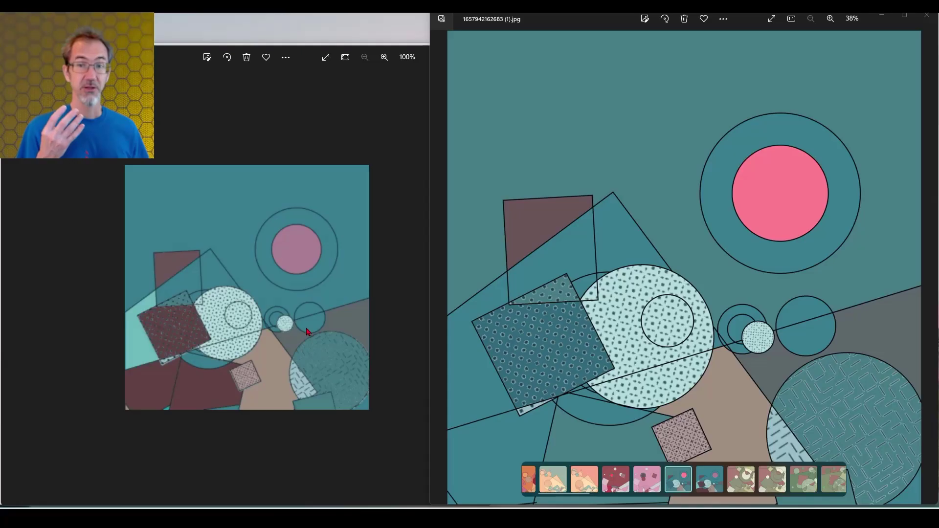
pyautogui.moveTo(277, 182)
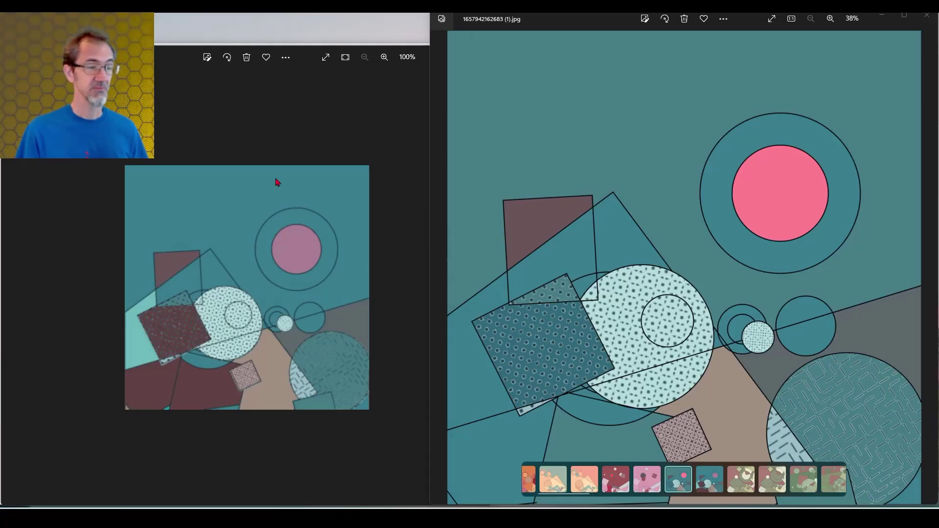
pyautogui.moveTo(156, 245)
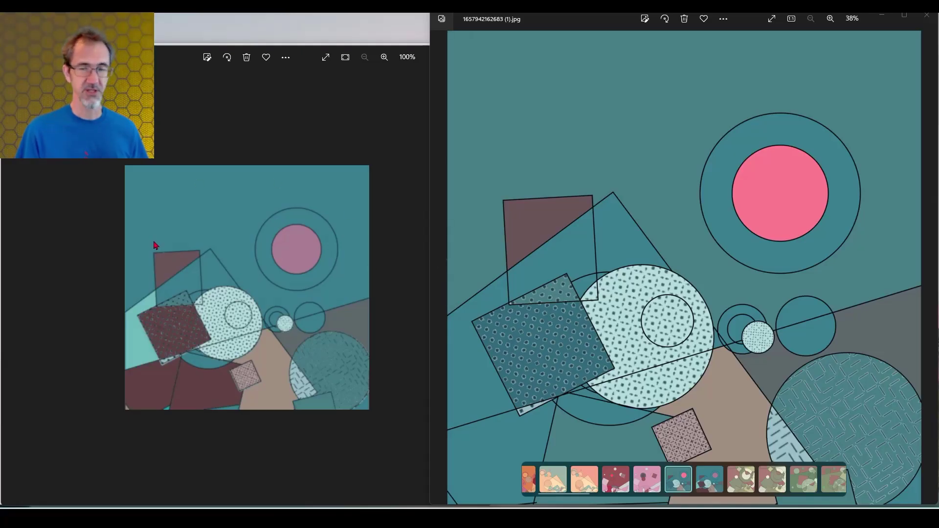
pyautogui.moveTo(684, 143)
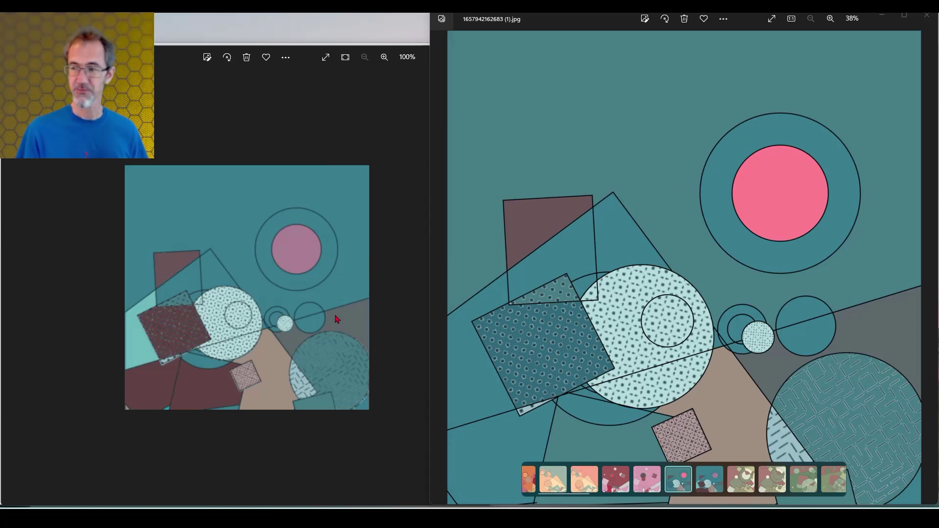
pyautogui.moveTo(406, 137)
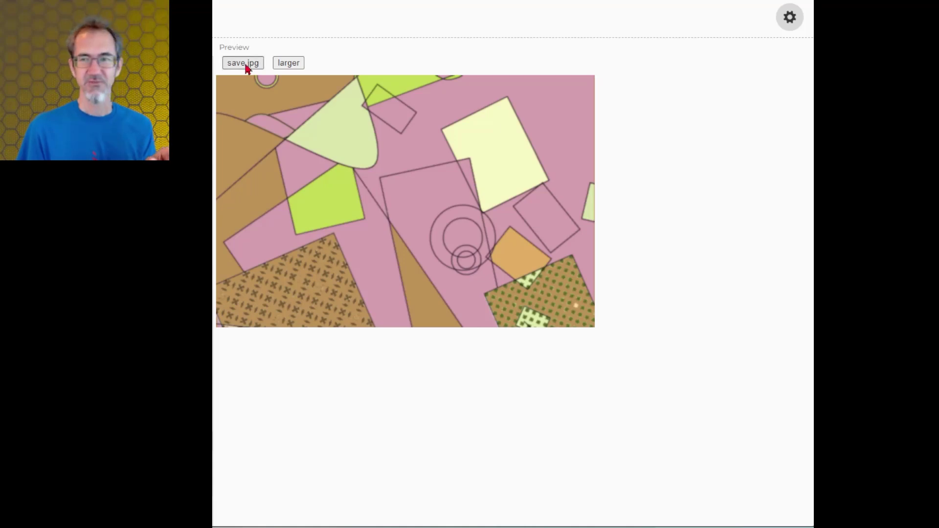
# Save the collage as jpg, enlarge it, save it again, and open the download.
pyautogui.click(243, 63)
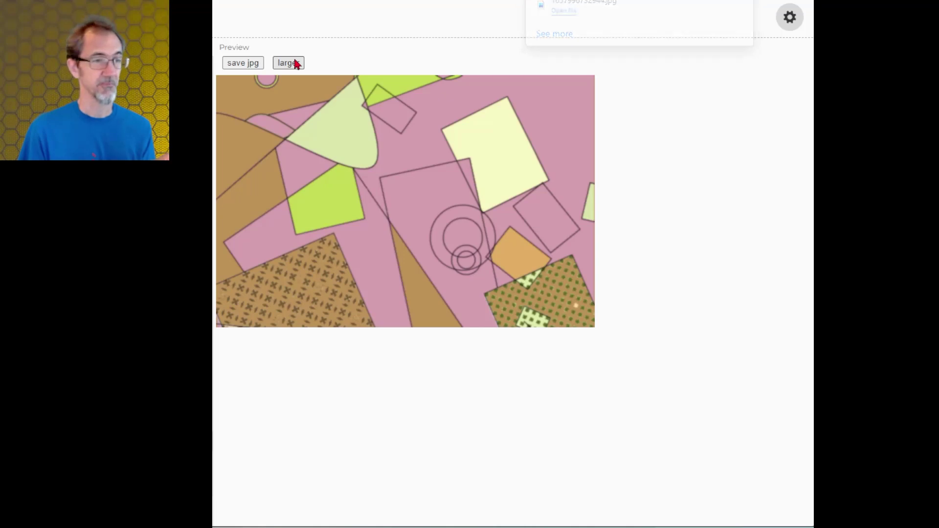
pyautogui.click(288, 63)
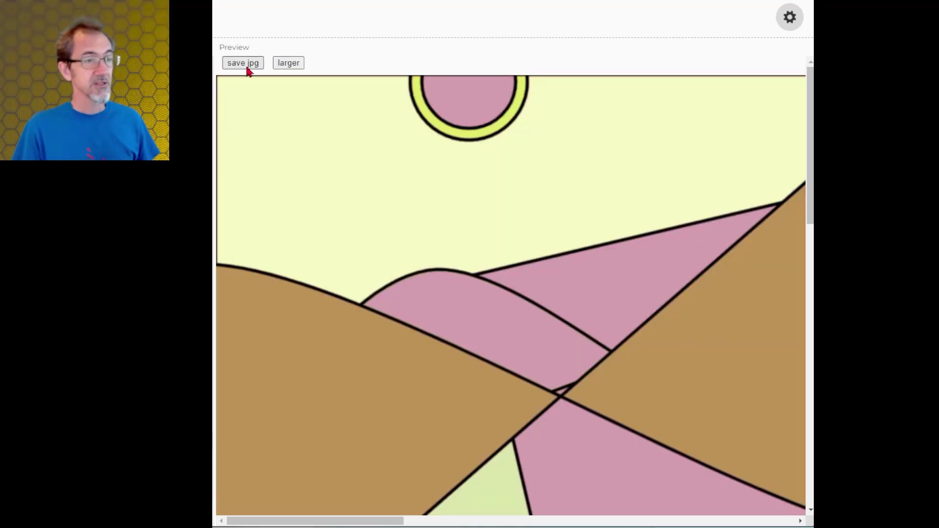
pyautogui.click(243, 63)
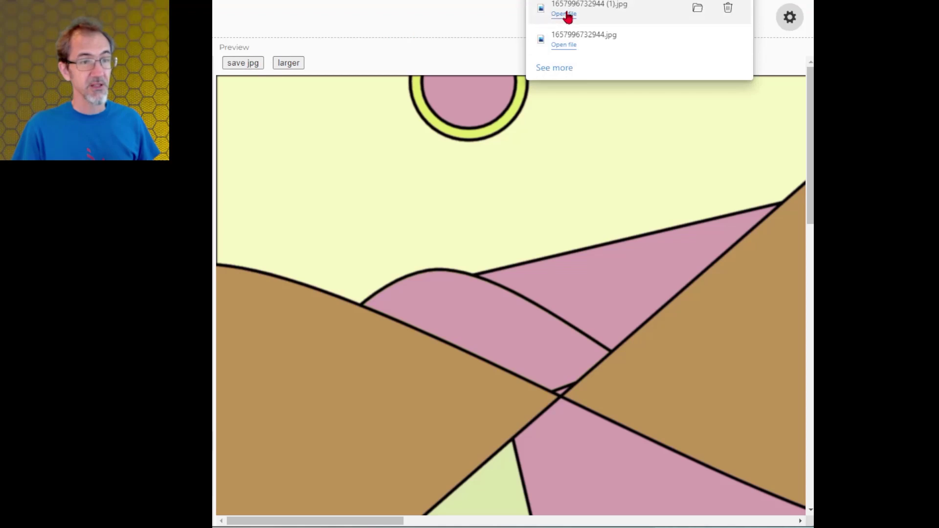
pyautogui.click(564, 14)
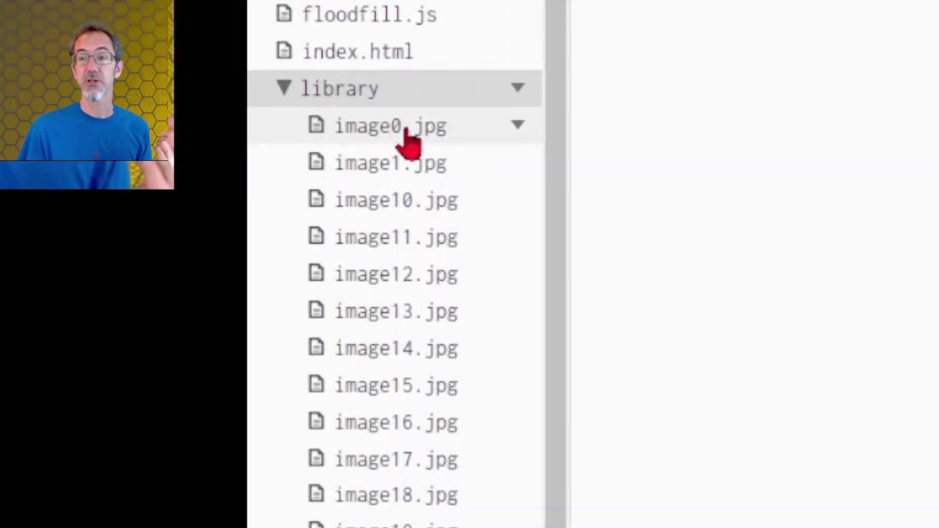
# Scroll through the library folder's numbered images: image0.jpg, image1.jpg, and onward.
pyautogui.scroll(-3)
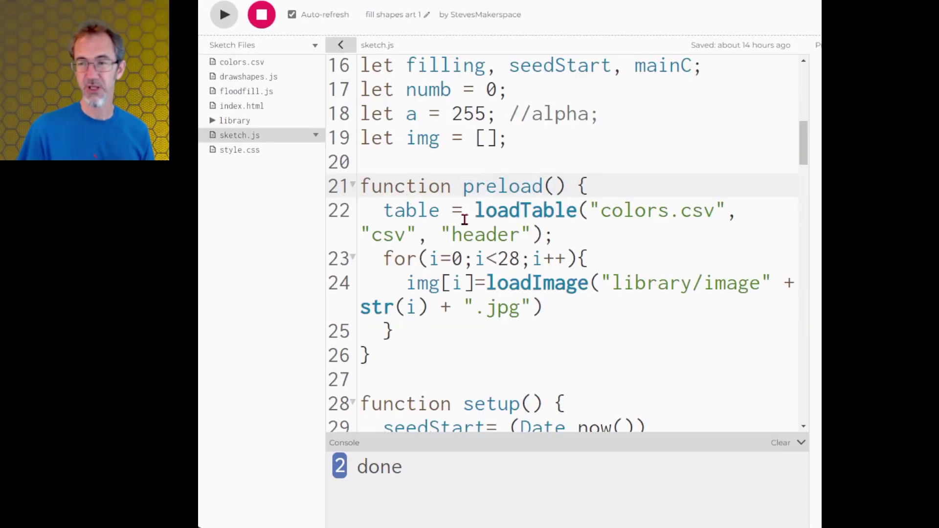
pyautogui.moveTo(487, 210)
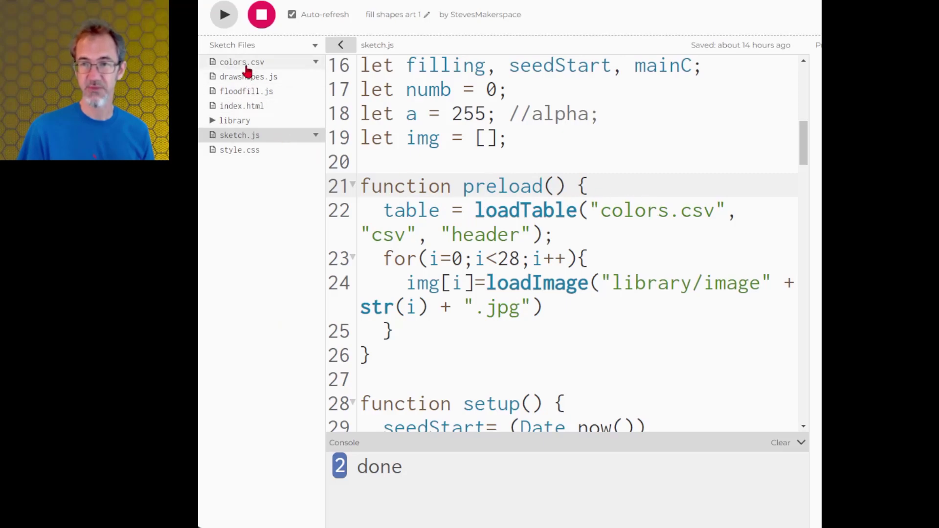
pyautogui.click(234, 62)
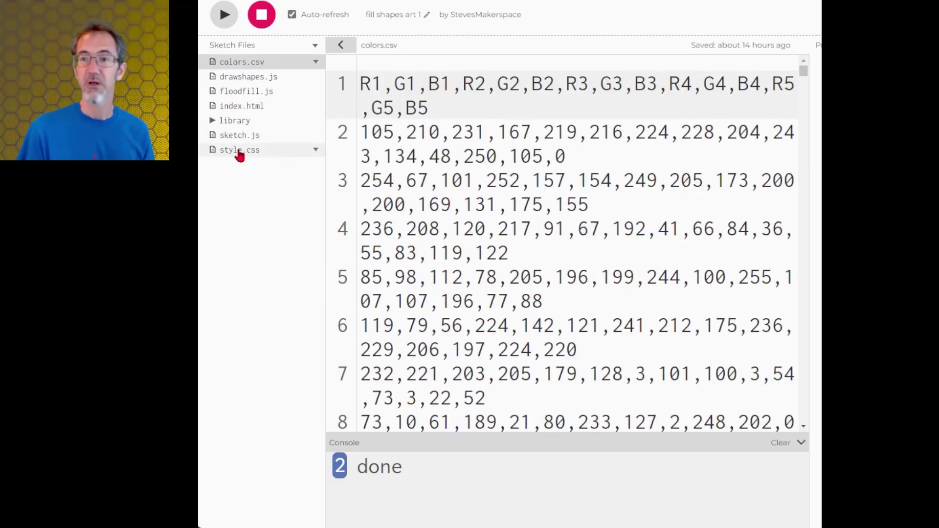
pyautogui.click(239, 136)
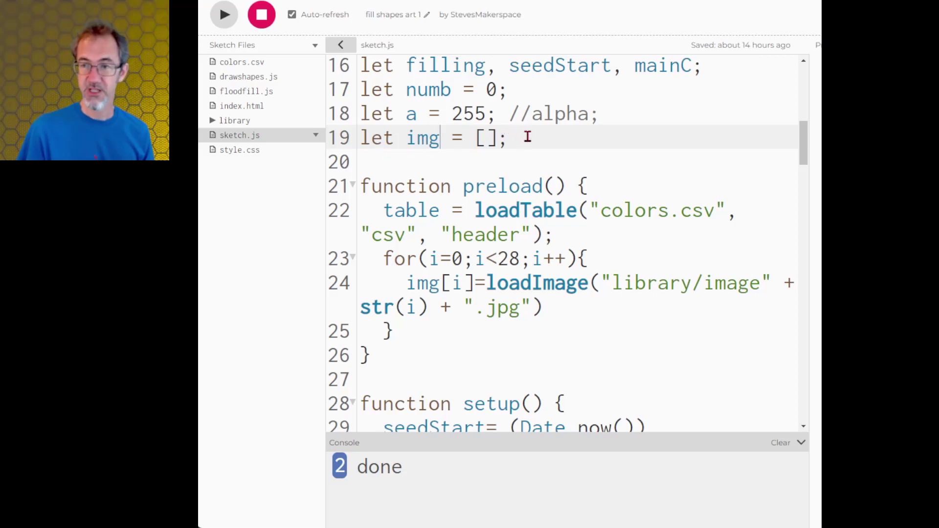
pyautogui.moveTo(619, 283)
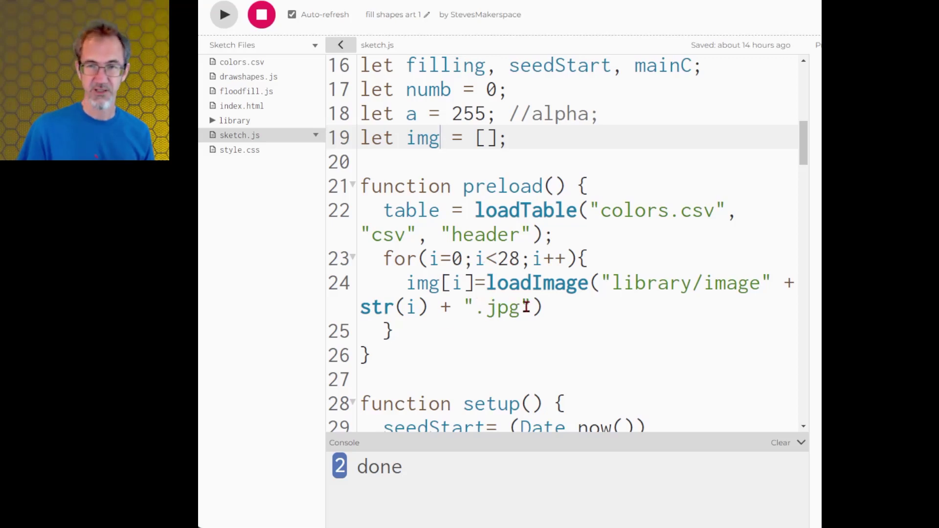
pyautogui.click(235, 121)
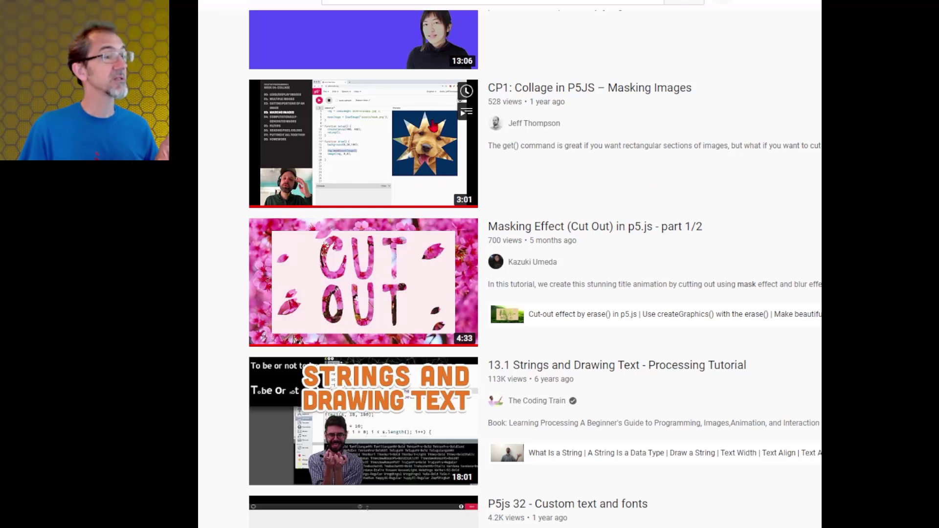
pyautogui.moveTo(601, 139)
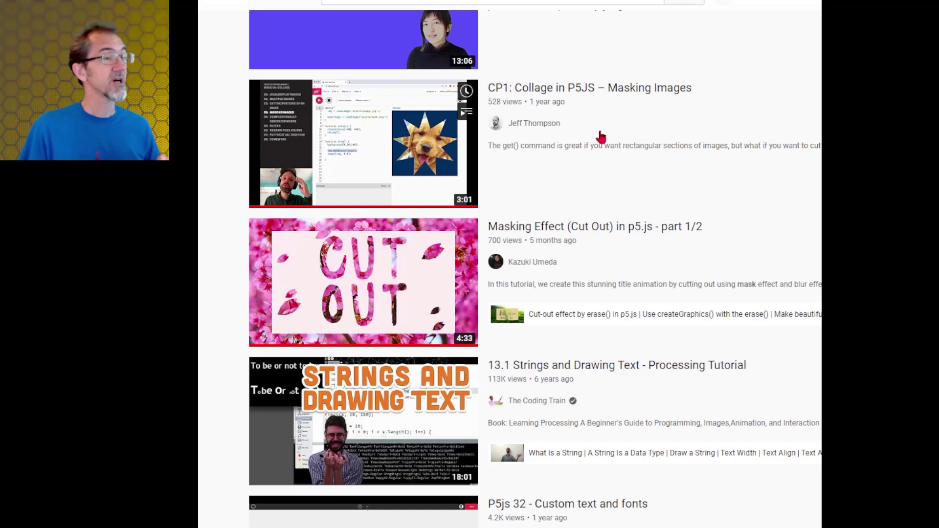
pyautogui.moveTo(513, 277)
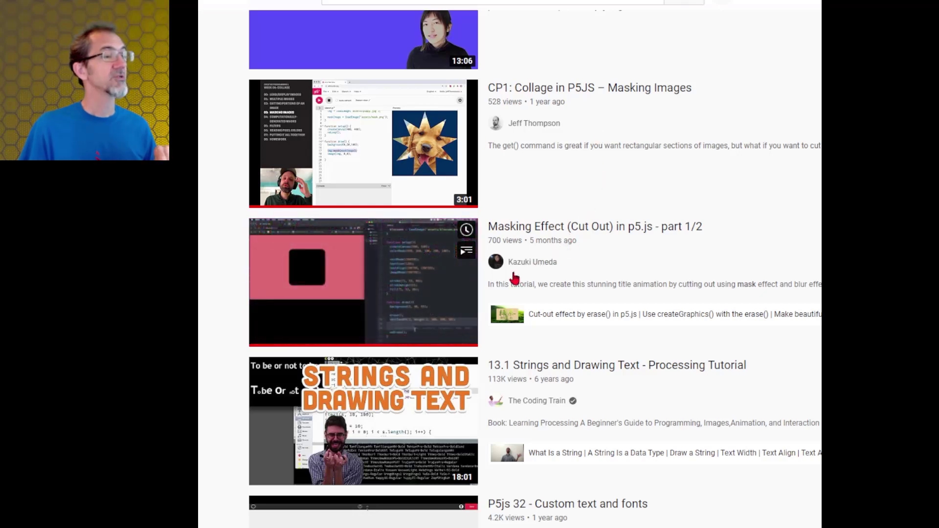
pyautogui.moveTo(587, 263)
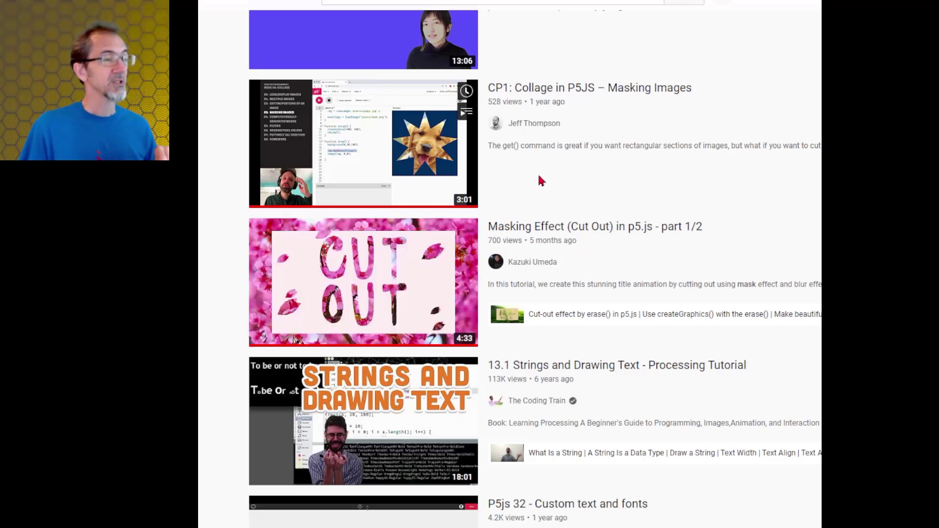
pyautogui.moveTo(595, 179)
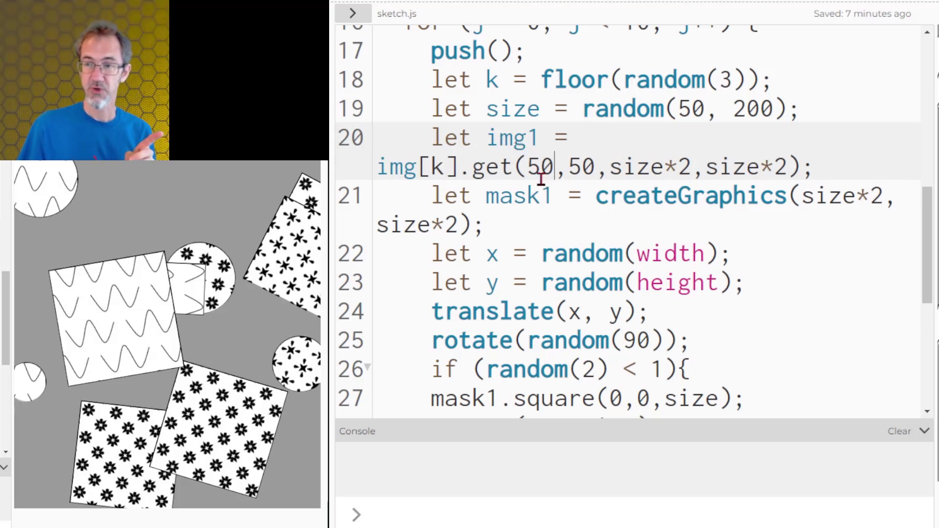
pyautogui.moveTo(507, 196)
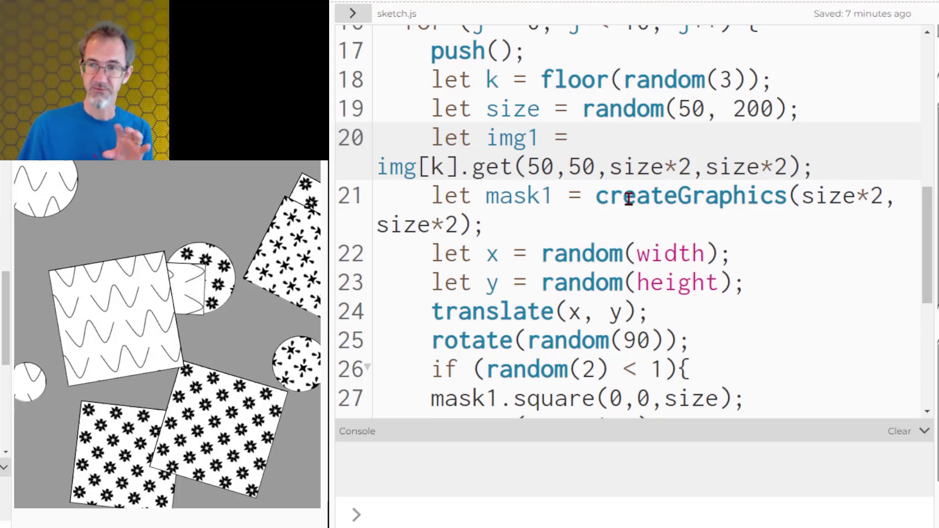
pyautogui.doubleClick(516, 196)
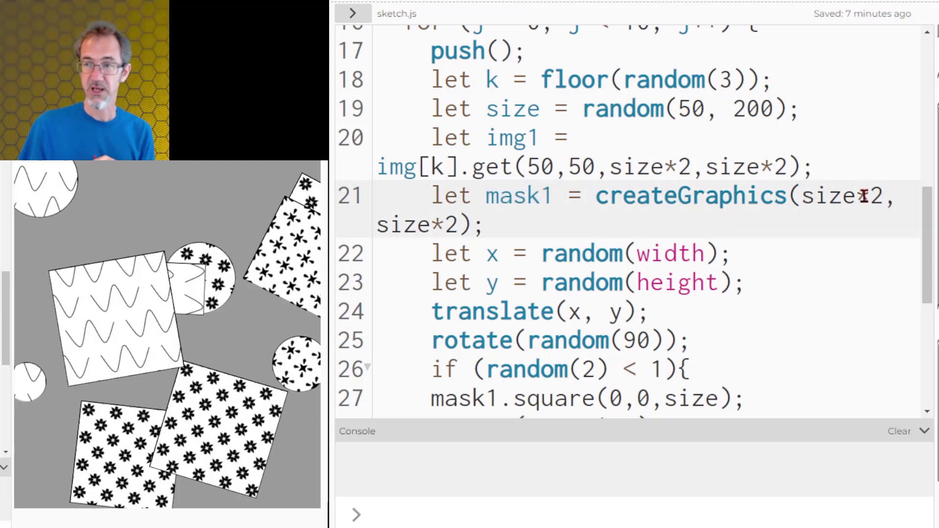
pyautogui.moveTo(612, 167); pyautogui.dragTo(773, 166)
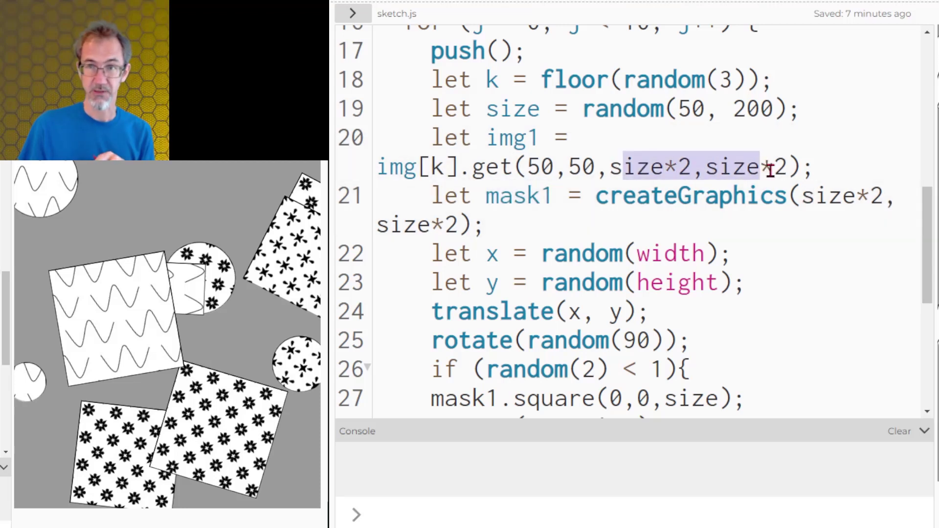
pyautogui.scroll(-3)
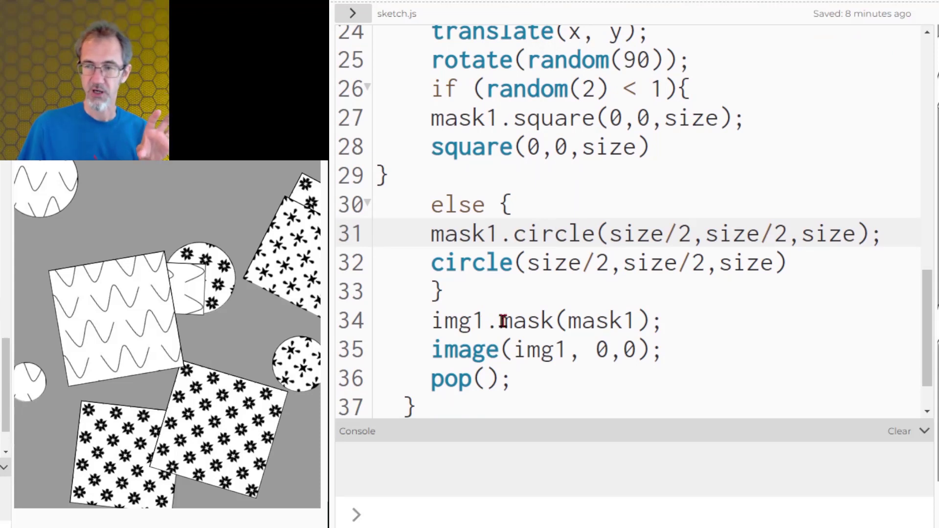
pyautogui.doubleClick(524, 321)
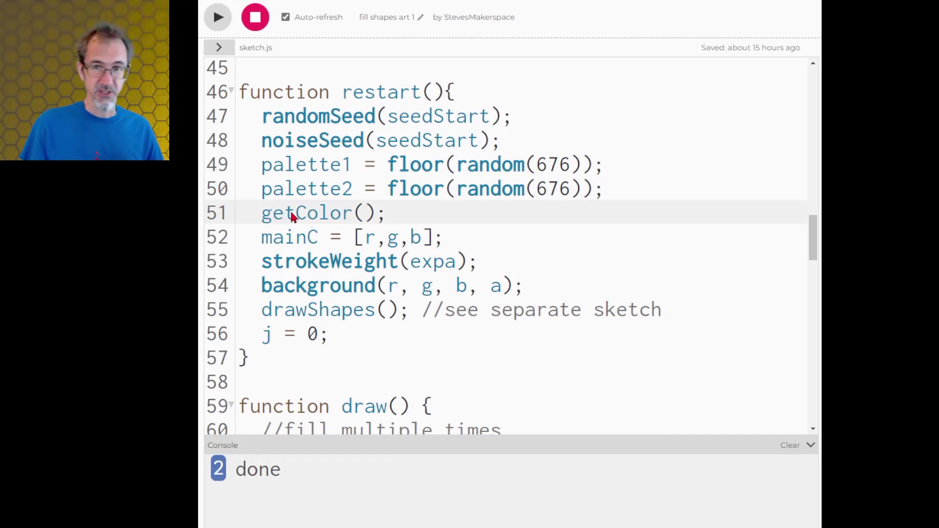
pyautogui.scroll(-3)
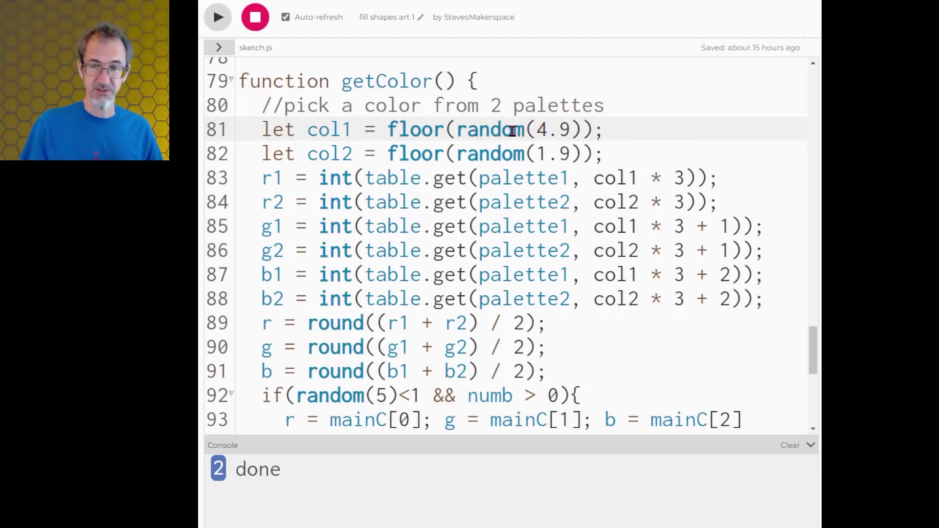
pyautogui.moveTo(492, 155)
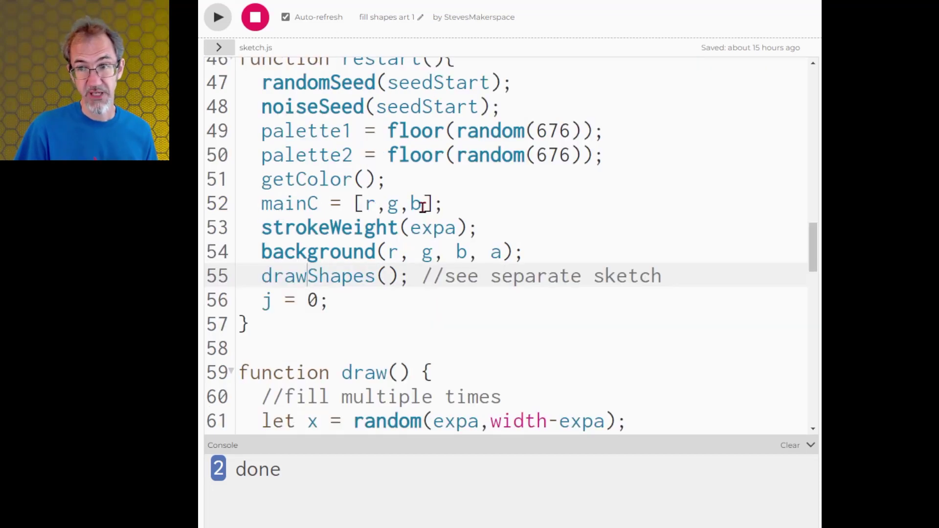
pyautogui.moveTo(555, 247)
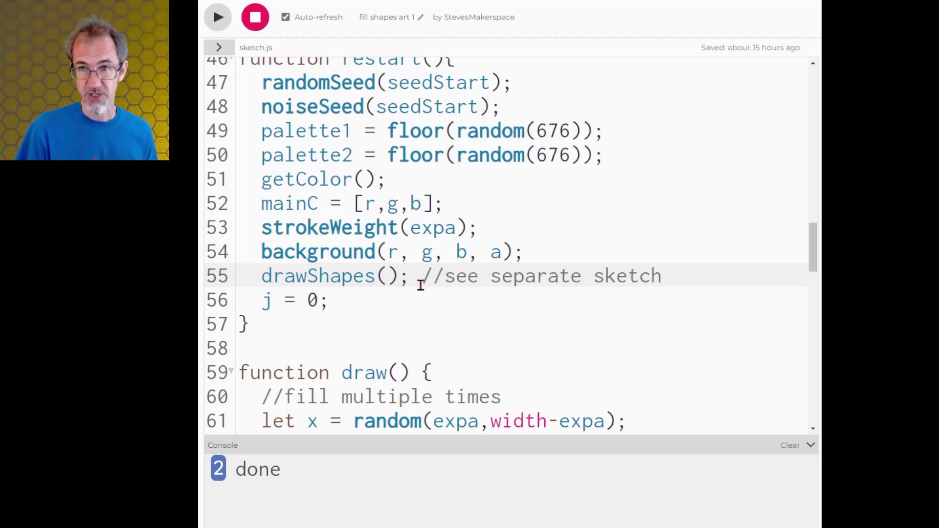
# Open drawshapes.js with the file list hidden and scroll through its fill loop.
pyautogui.click(241, 79)
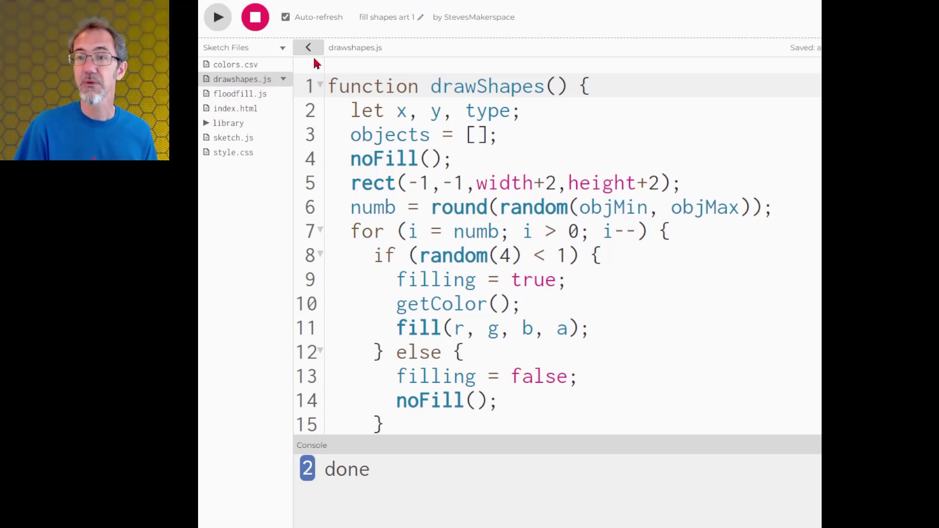
pyautogui.click(308, 47)
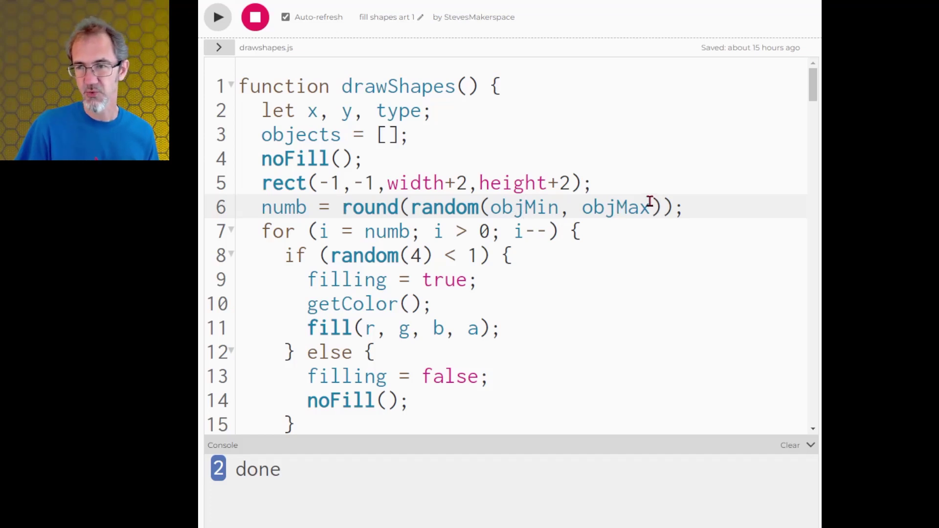
pyautogui.moveTo(348, 231)
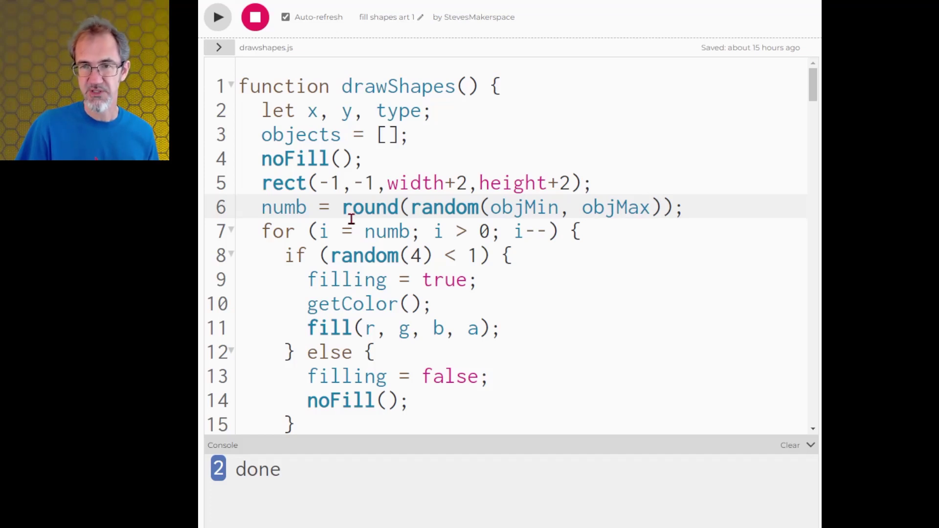
pyautogui.scroll(-3)
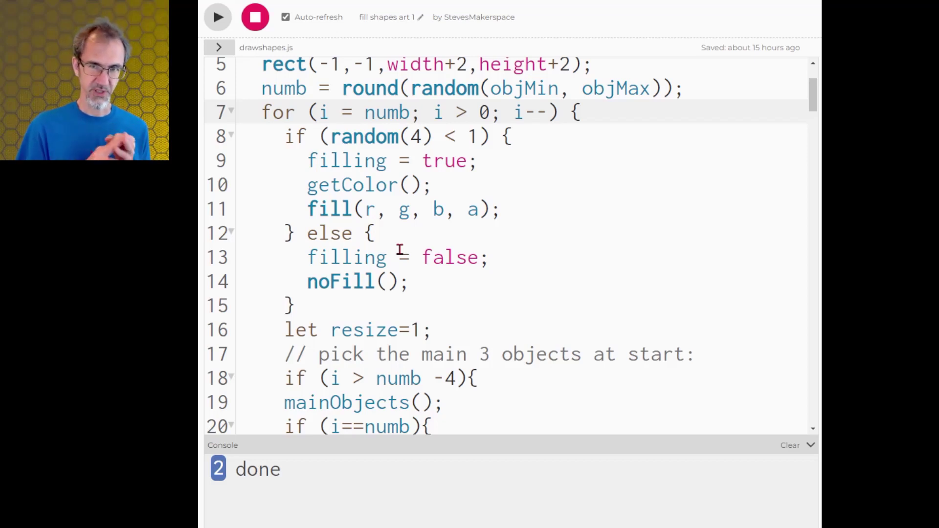
pyautogui.scroll(-3)
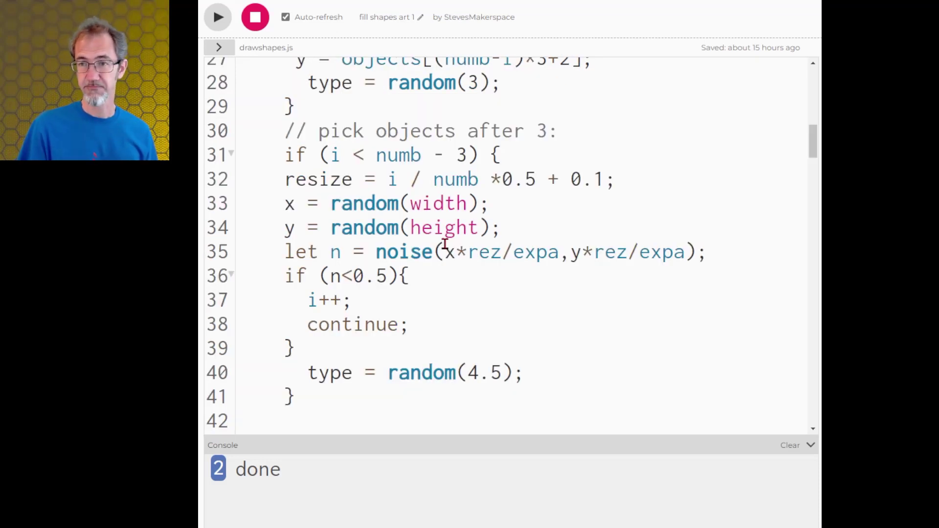
pyautogui.moveTo(307, 372); pyautogui.dragTo(522, 372)
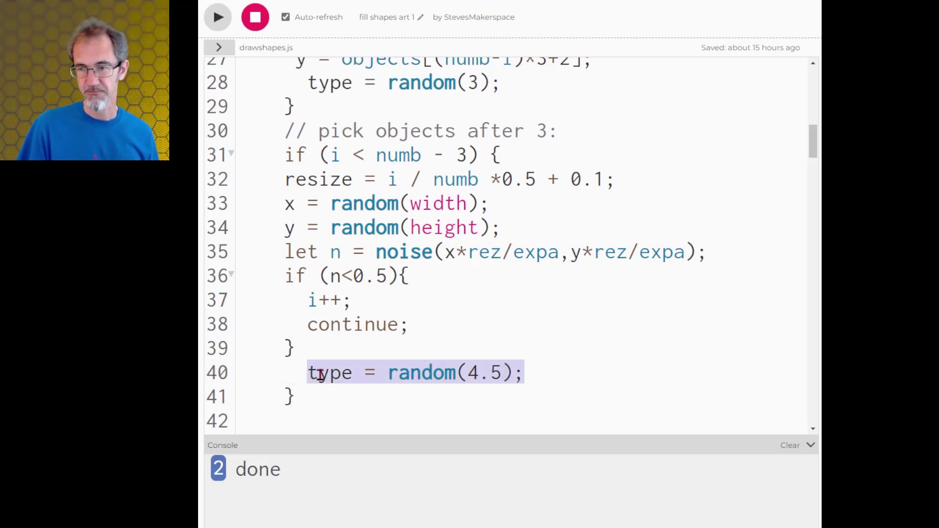
pyautogui.scroll(-3)
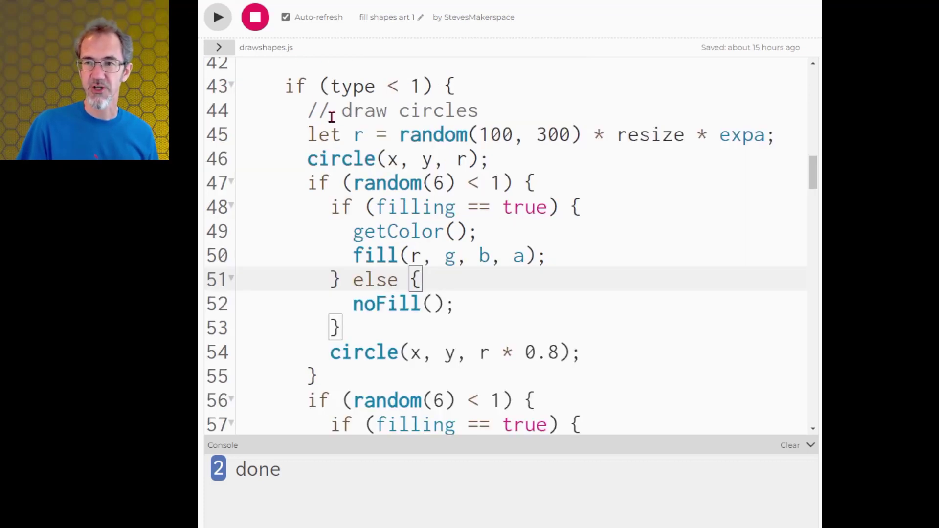
pyautogui.scroll(-3)
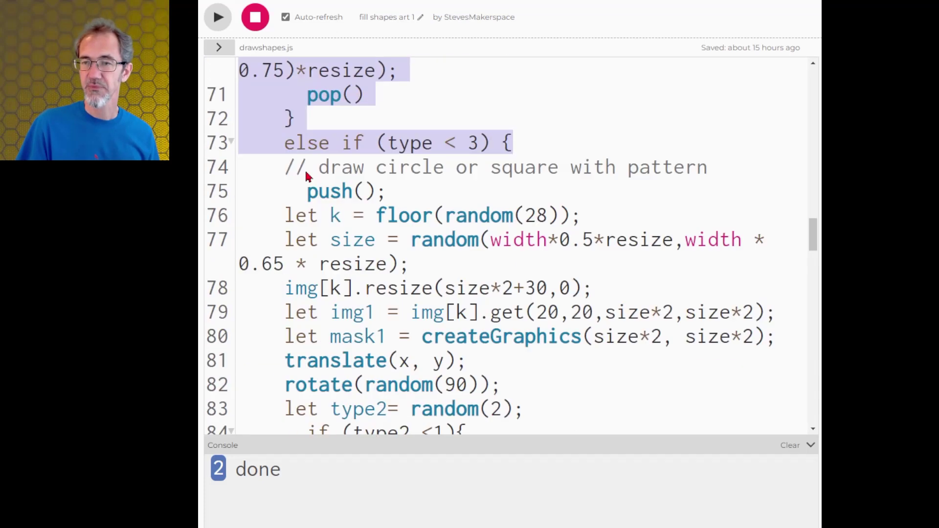
pyautogui.click(305, 168)
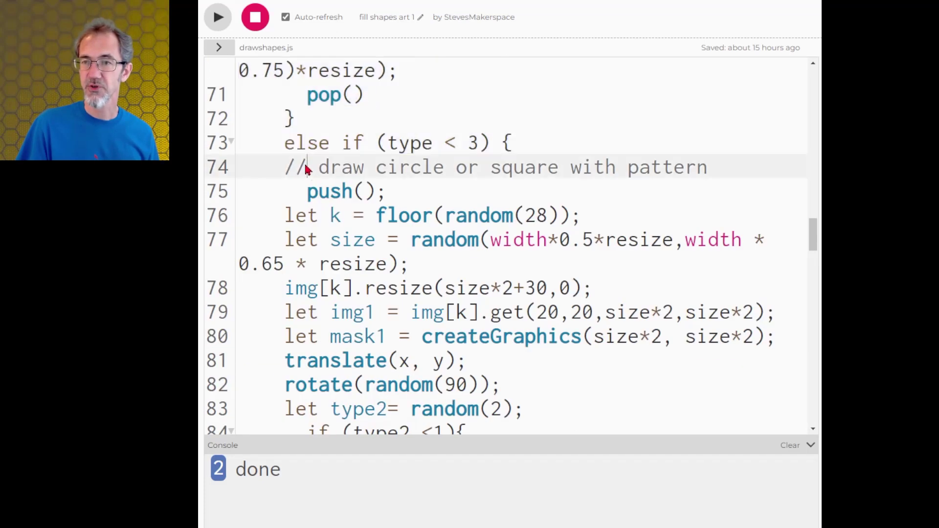
pyautogui.moveTo(305, 142); pyautogui.dragTo(446, 312)
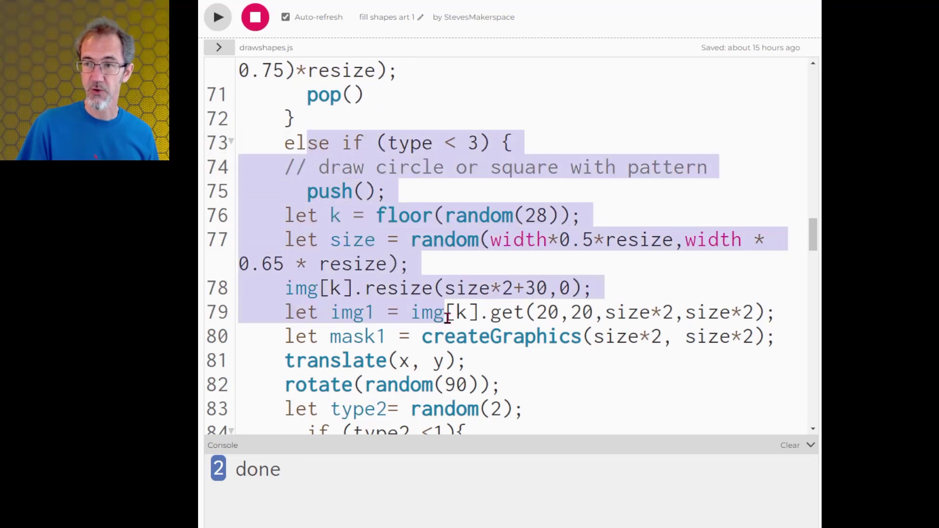
pyautogui.scroll(-3)
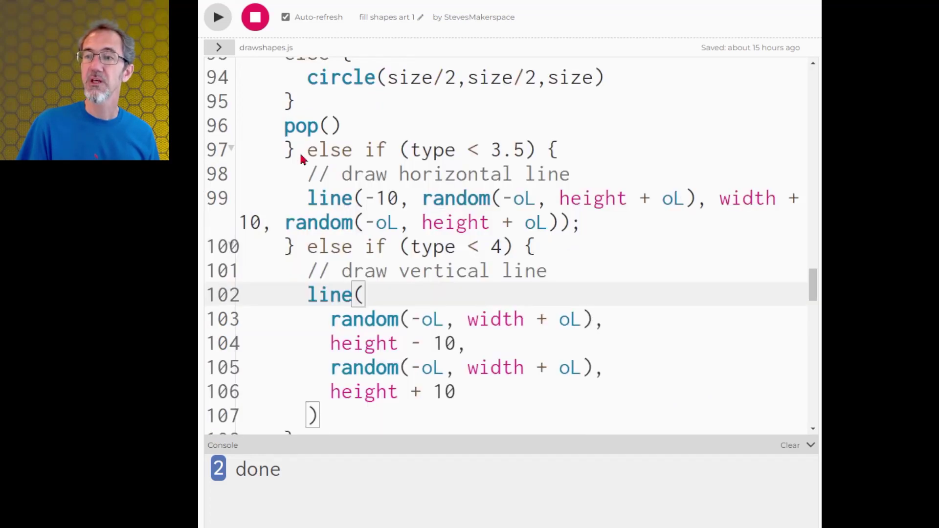
pyautogui.moveTo(305, 150); pyautogui.dragTo(593, 223)
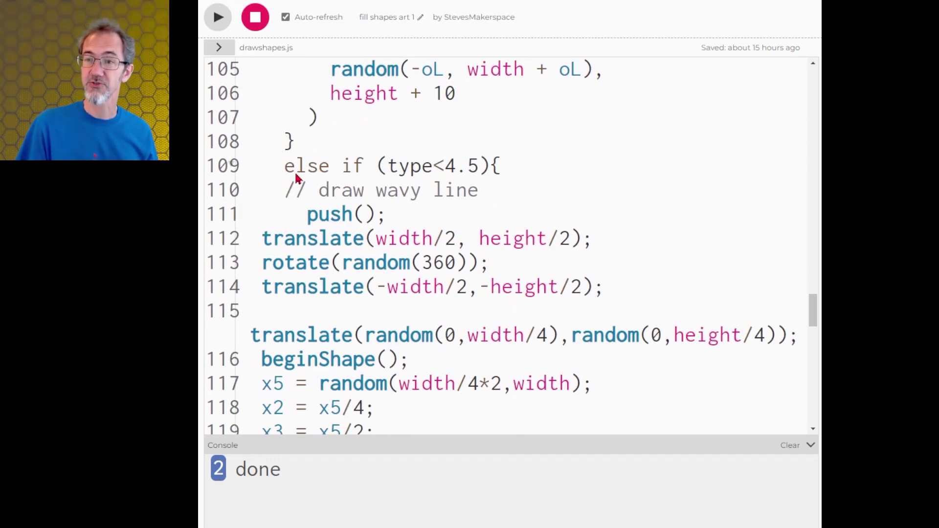
pyautogui.scroll(-3)
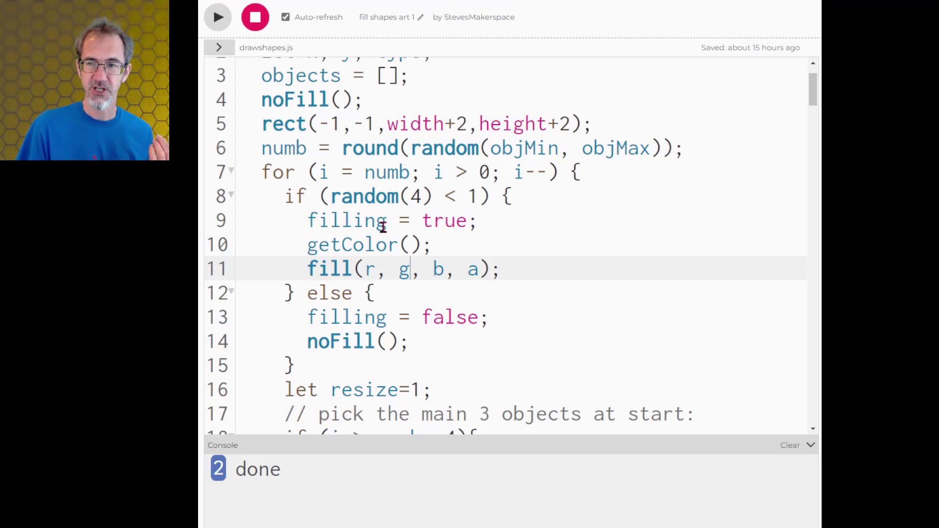
pyautogui.scroll(-3)
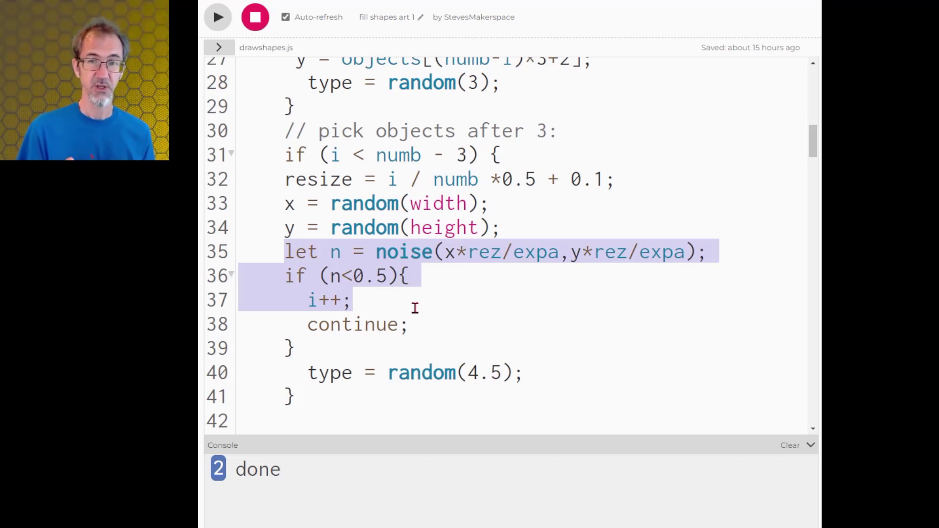
pyautogui.click(381, 301)
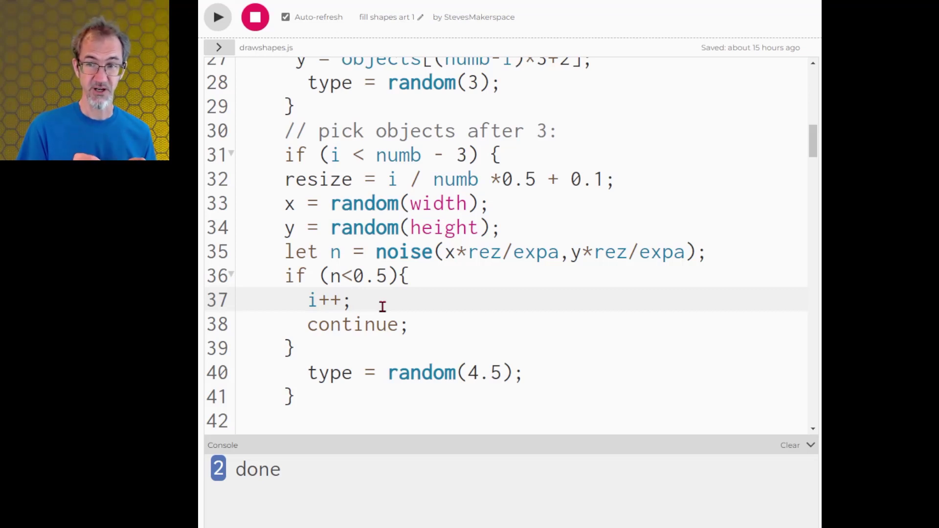
pyautogui.click(355, 300)
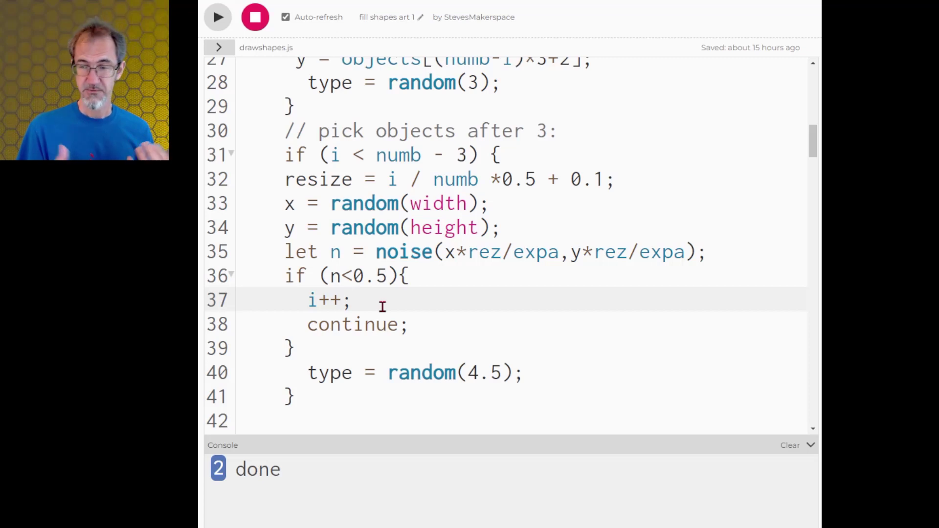
# Return to sketch.js and highlight the low-noise condition before flood filling in draw.
pyautogui.click(216, 47)
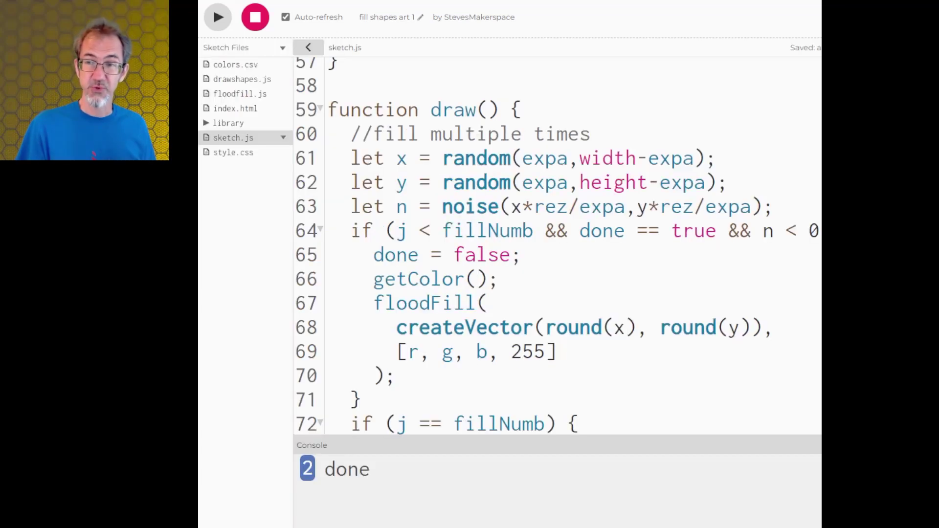
pyautogui.click(308, 47)
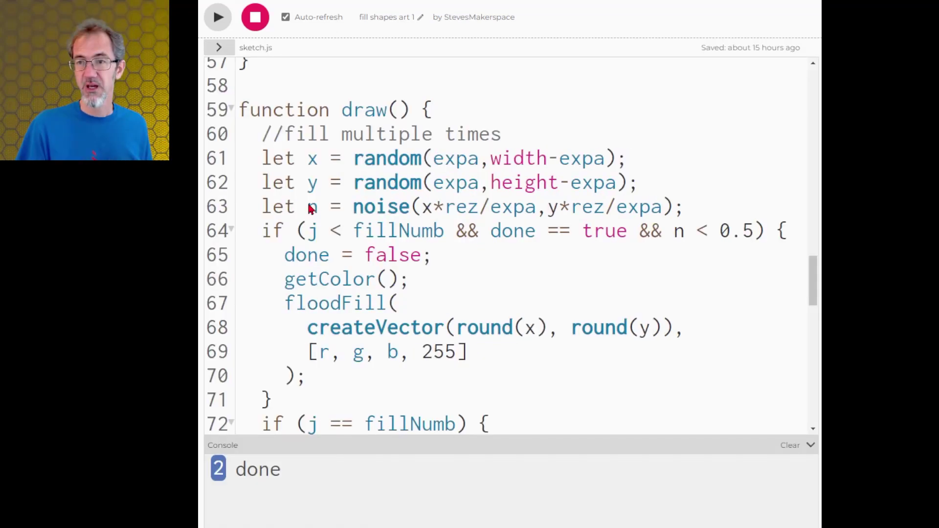
pyautogui.moveTo(305, 206); pyautogui.dragTo(430, 254)
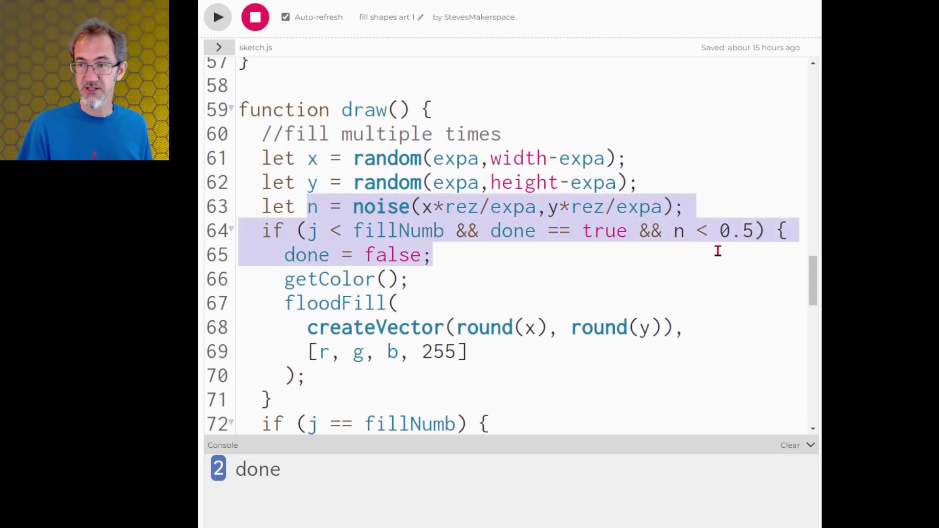
pyautogui.moveTo(676, 273)
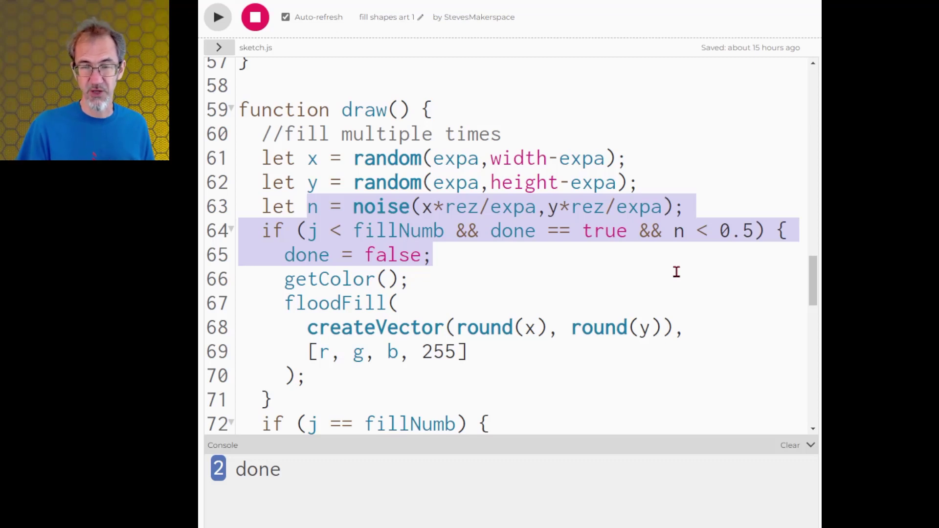
pyautogui.scroll(-3)
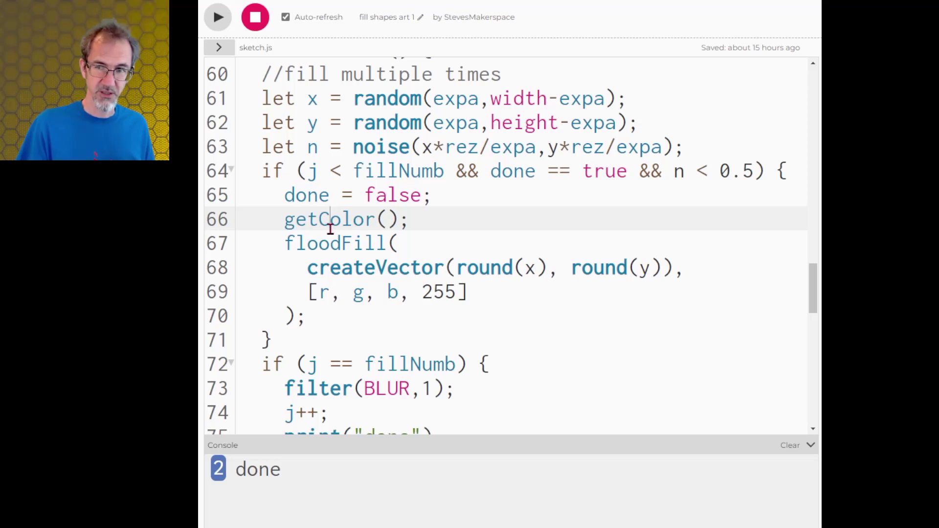
pyautogui.moveTo(306, 268)
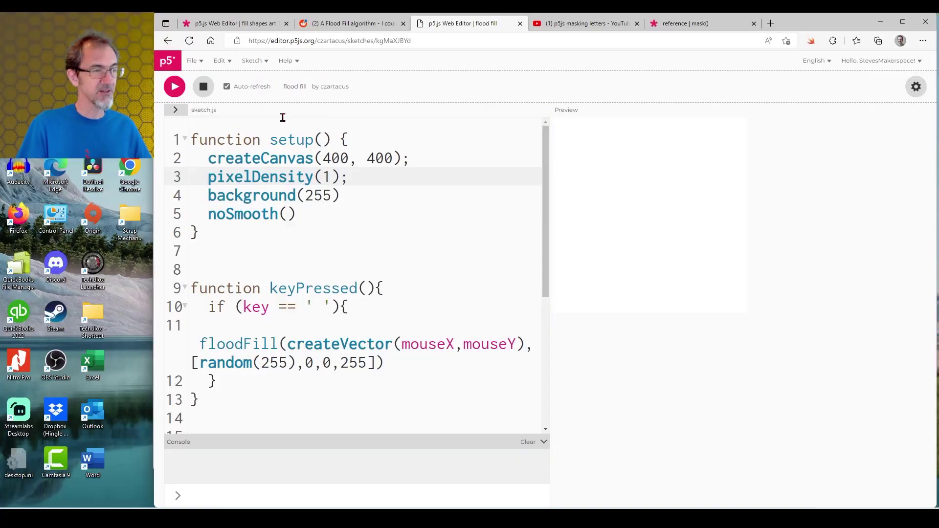
pyautogui.moveTo(660, 170)
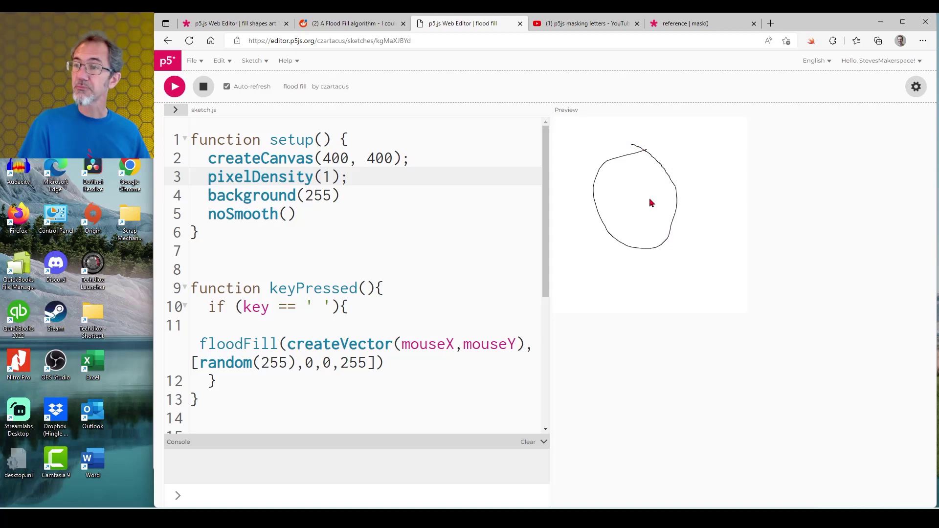
# Flood fill the hand-drawn circle in the demo sketch with red.
pyautogui.press('space')
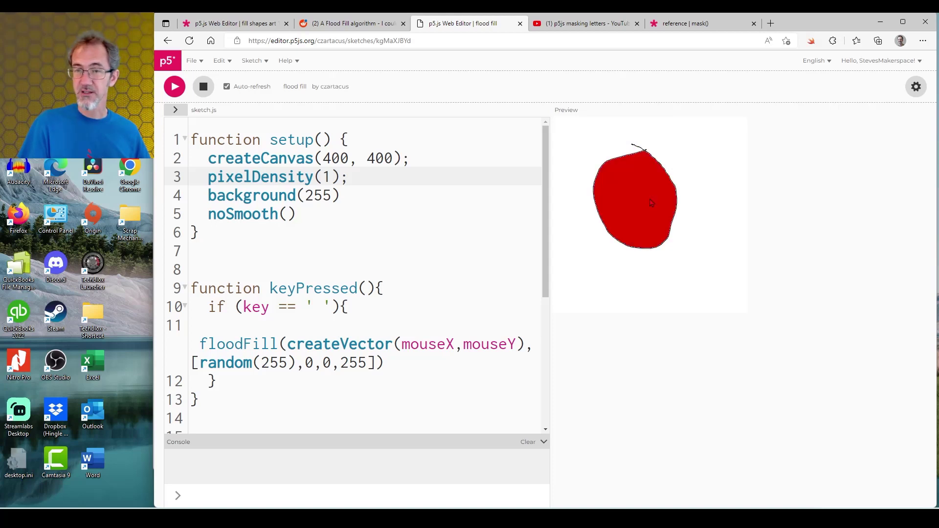
pyautogui.moveTo(616, 206)
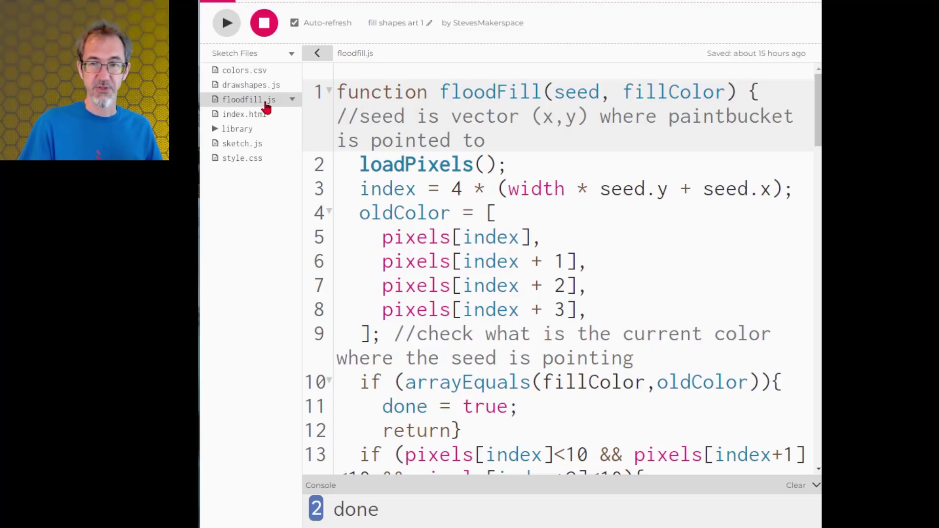
# Leave floodfill.js to bring up the Discord #coding-help flood fill thread.
pyautogui.click(316, 53)
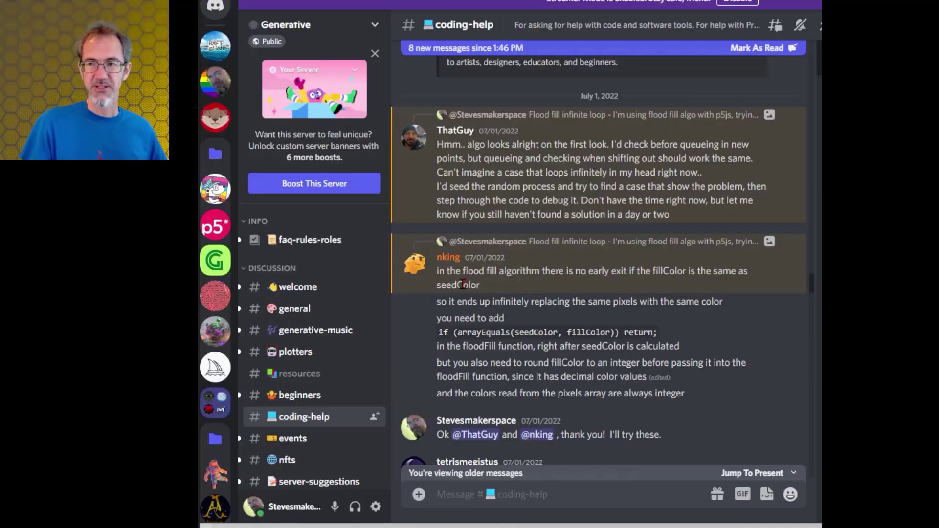
pyautogui.moveTo(457, 219)
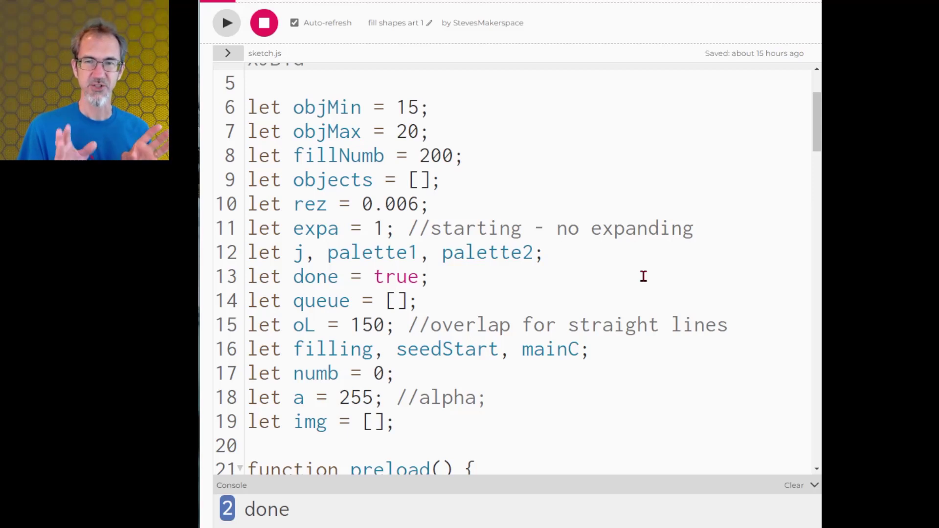
# Scroll to setup() and edit line 29 to seedStart = Date.now().
pyautogui.scroll(-3)
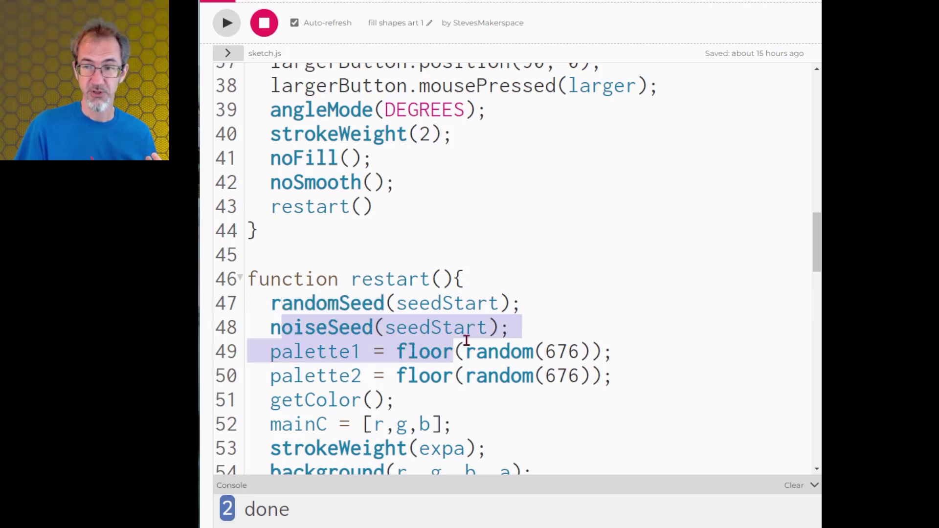
pyautogui.click(442, 303)
pyautogui.write('seedStart= (Date.now())')
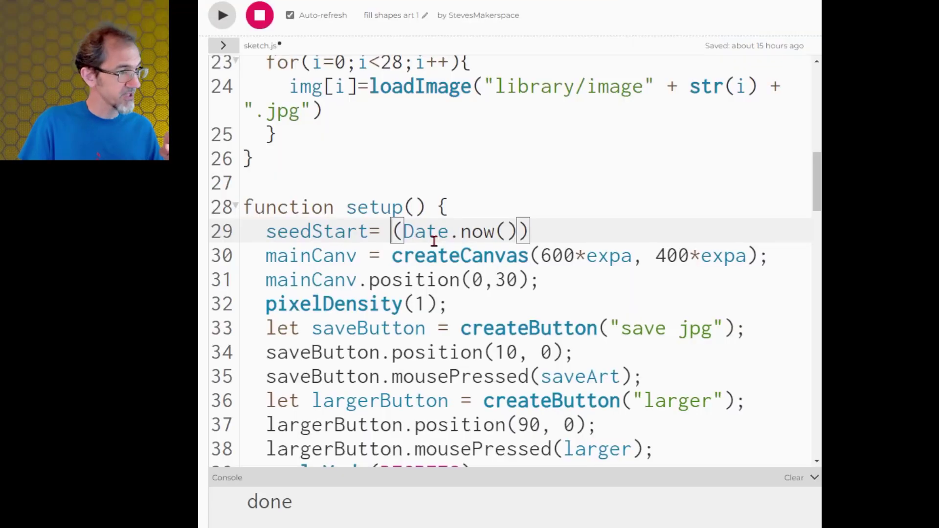
pyautogui.scroll(-3)
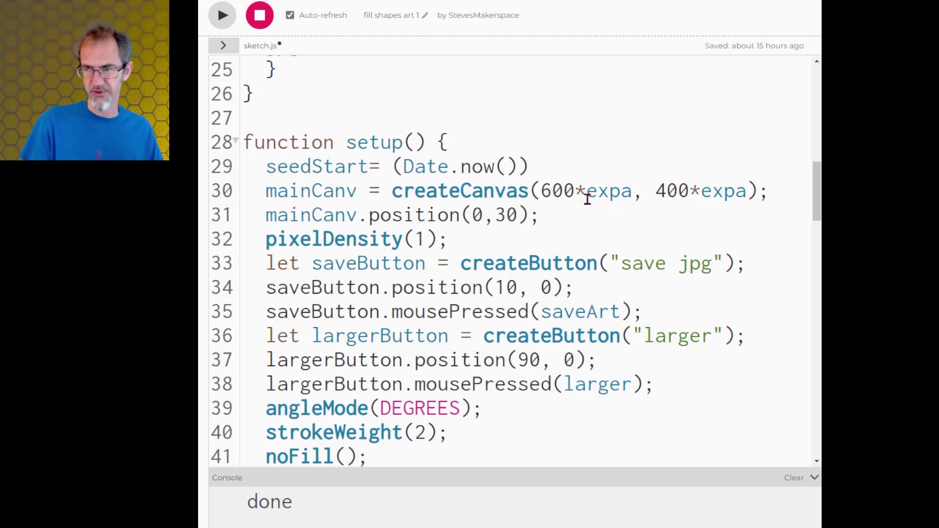
pyautogui.moveTo(704, 190)
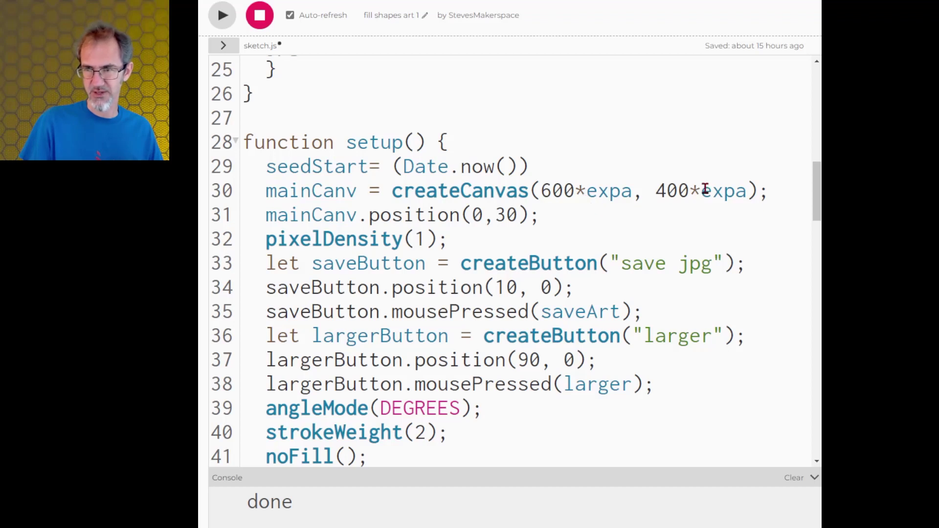
pyautogui.scroll(-3)
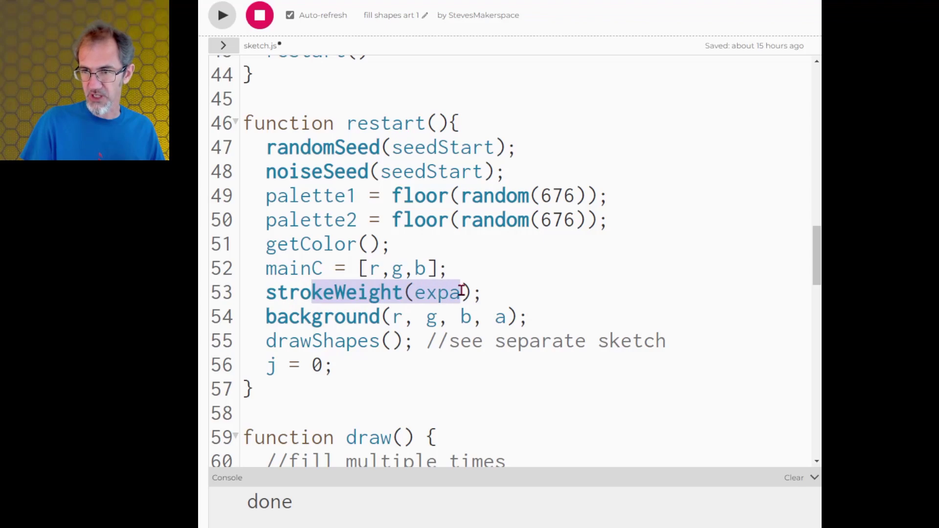
pyautogui.scroll(-3)
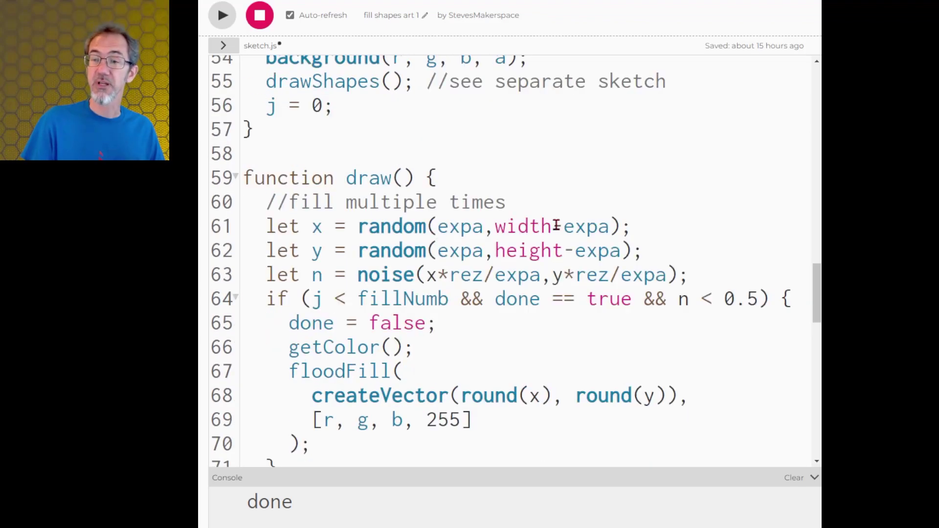
pyautogui.moveTo(441, 274)
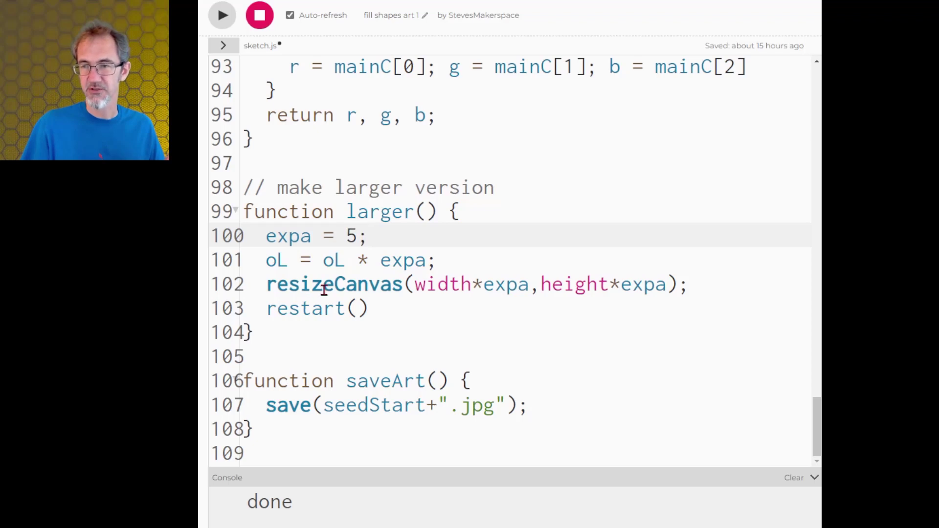
pyautogui.moveTo(329, 309)
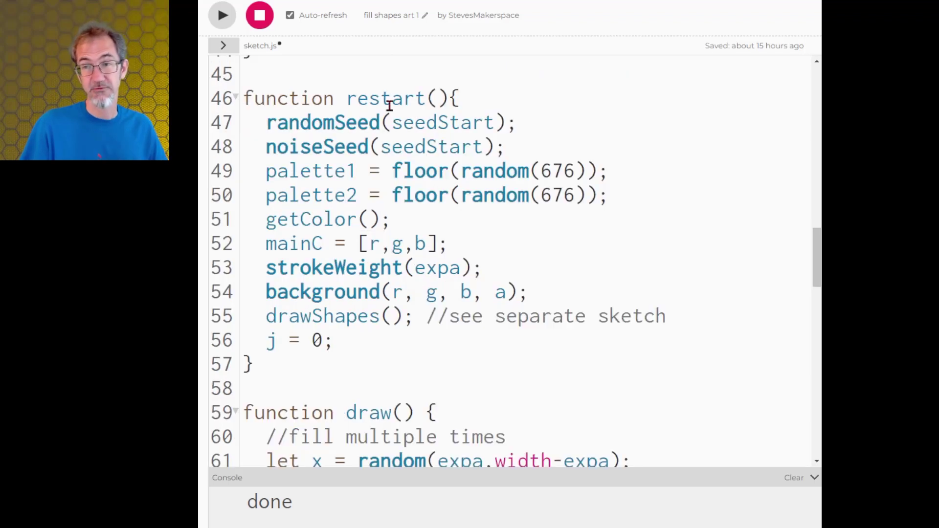
pyautogui.moveTo(350, 182)
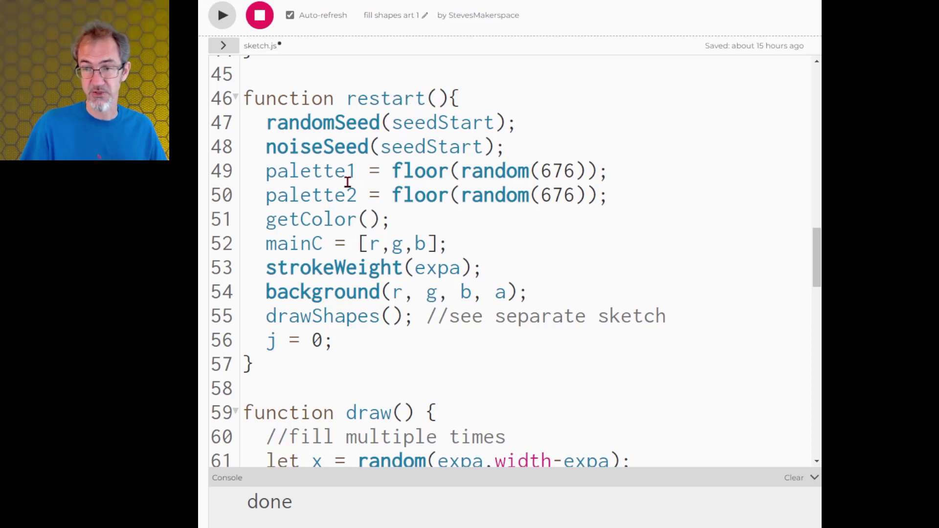
pyautogui.moveTo(464, 342)
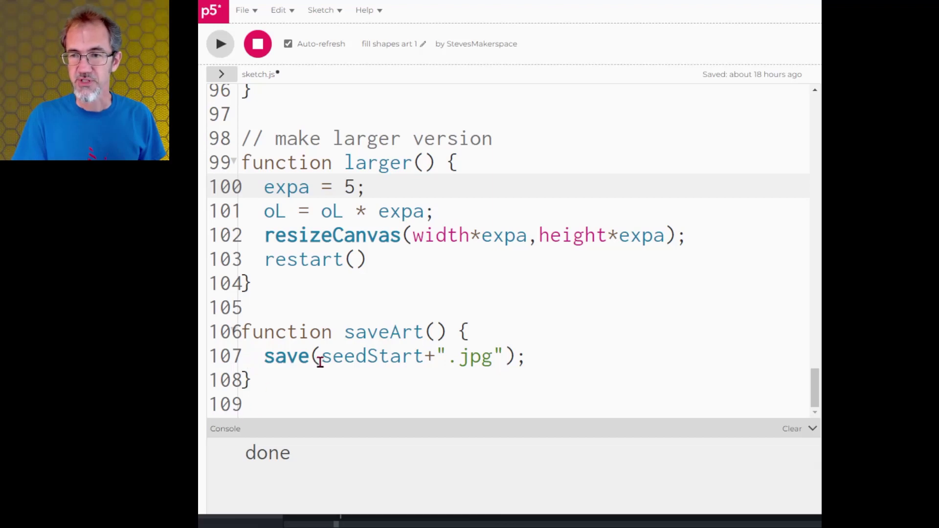
pyautogui.moveTo(320, 355); pyautogui.dragTo(500, 356)
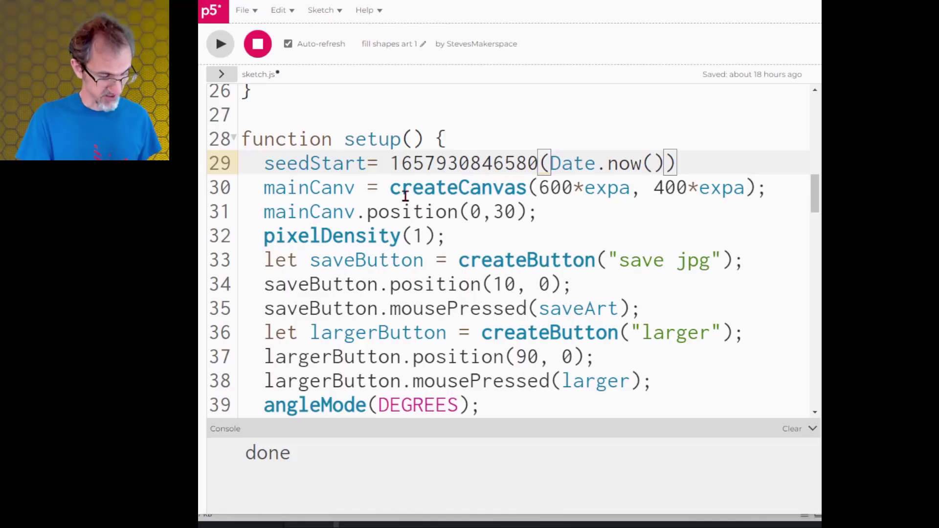
pyautogui.write('//')
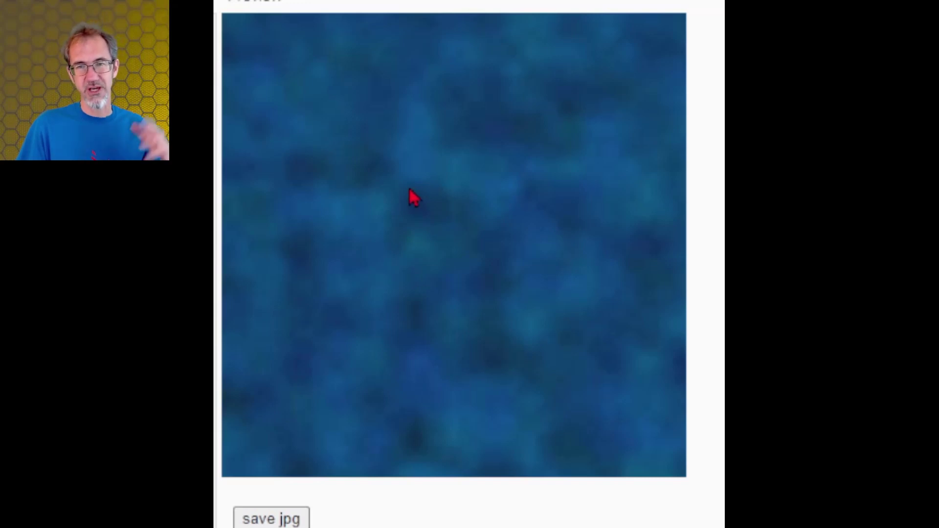
pyautogui.moveTo(416, 232)
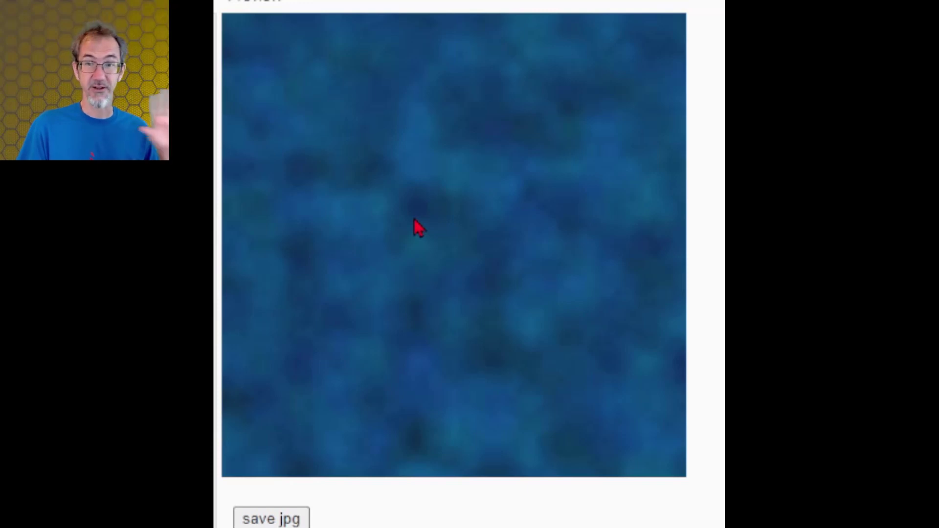
pyautogui.moveTo(420, 262)
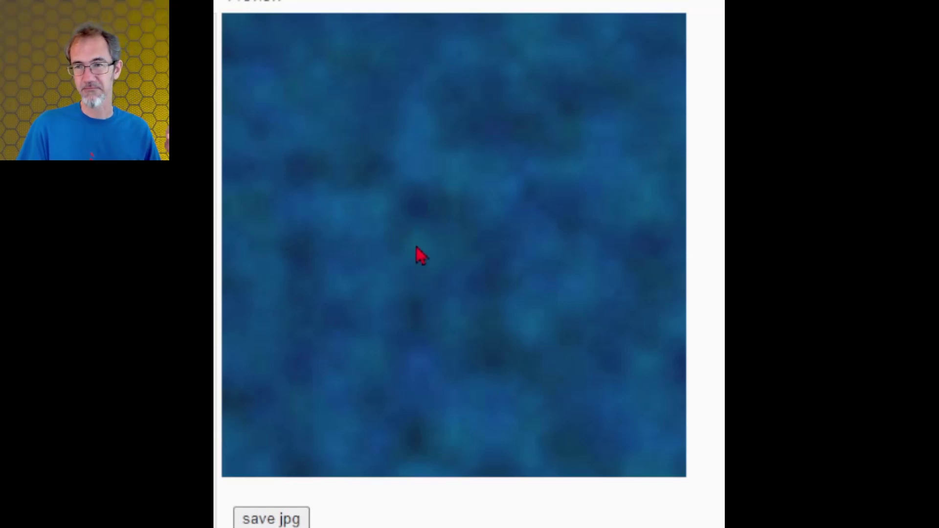